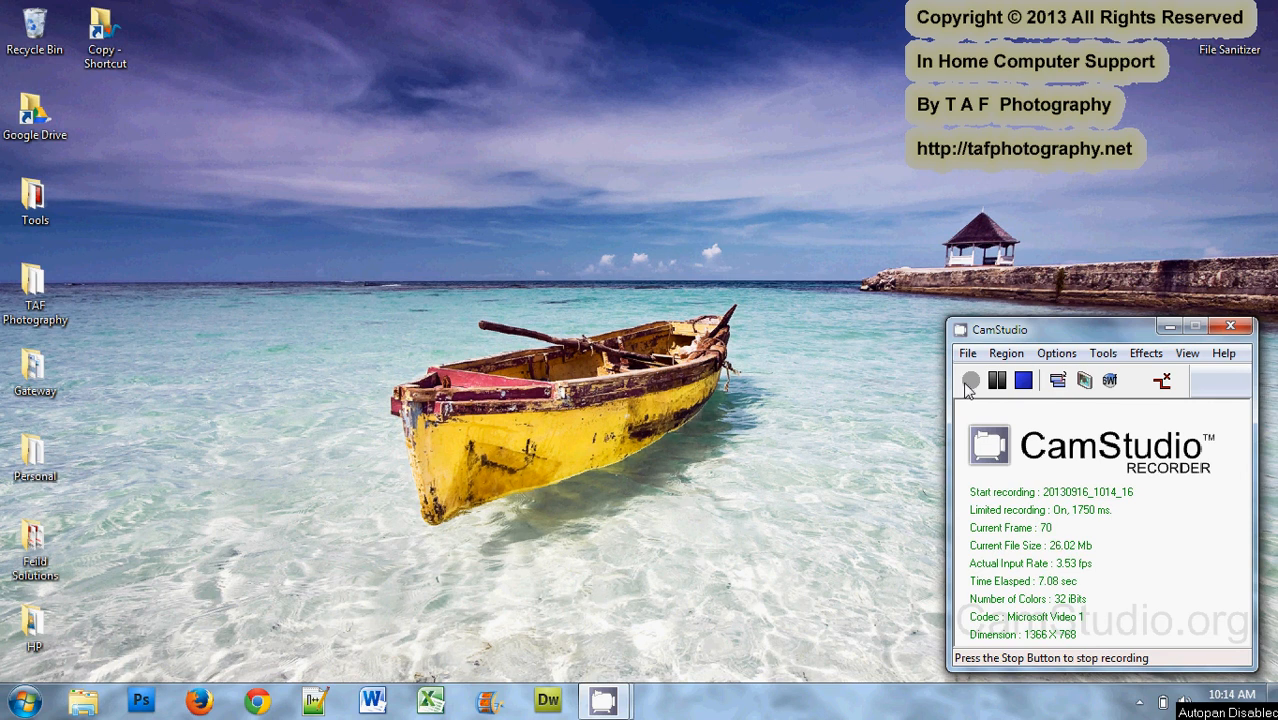
# - Launch Driver Booster from the Tools folder and approve its User Account Control prompt
pyautogui.doubleClick(34, 200)
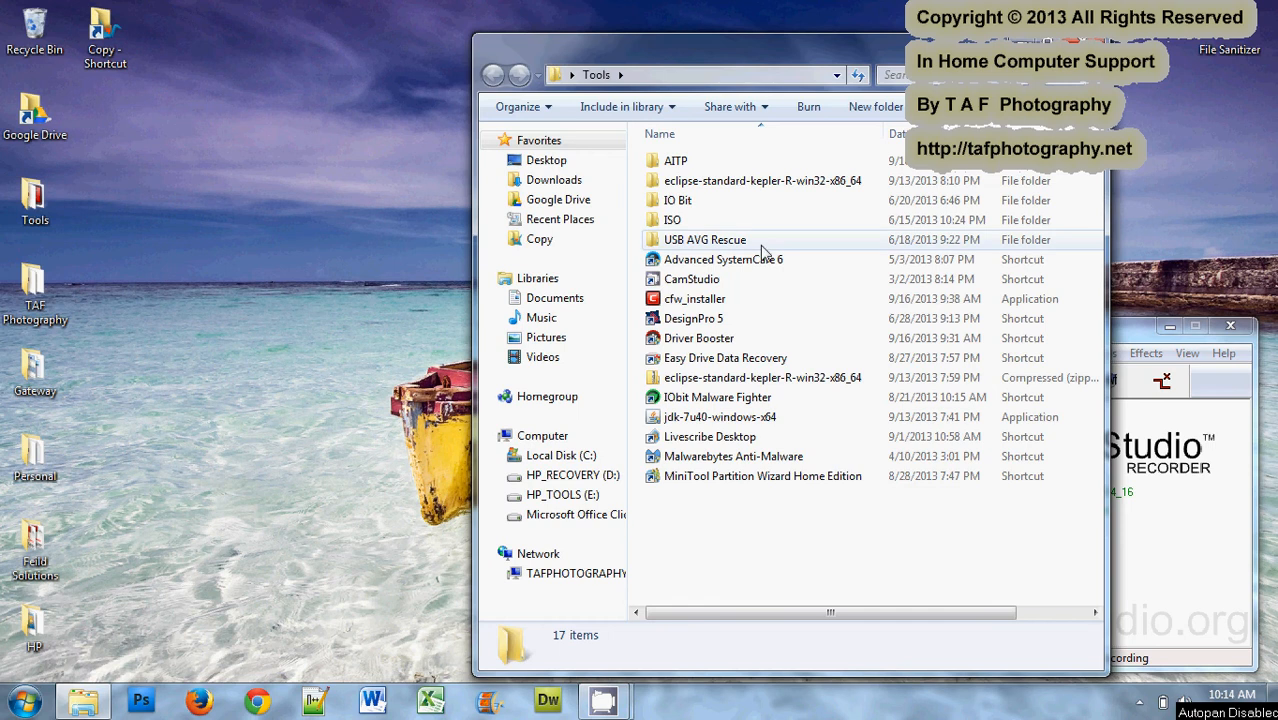
pyautogui.click(698, 338)
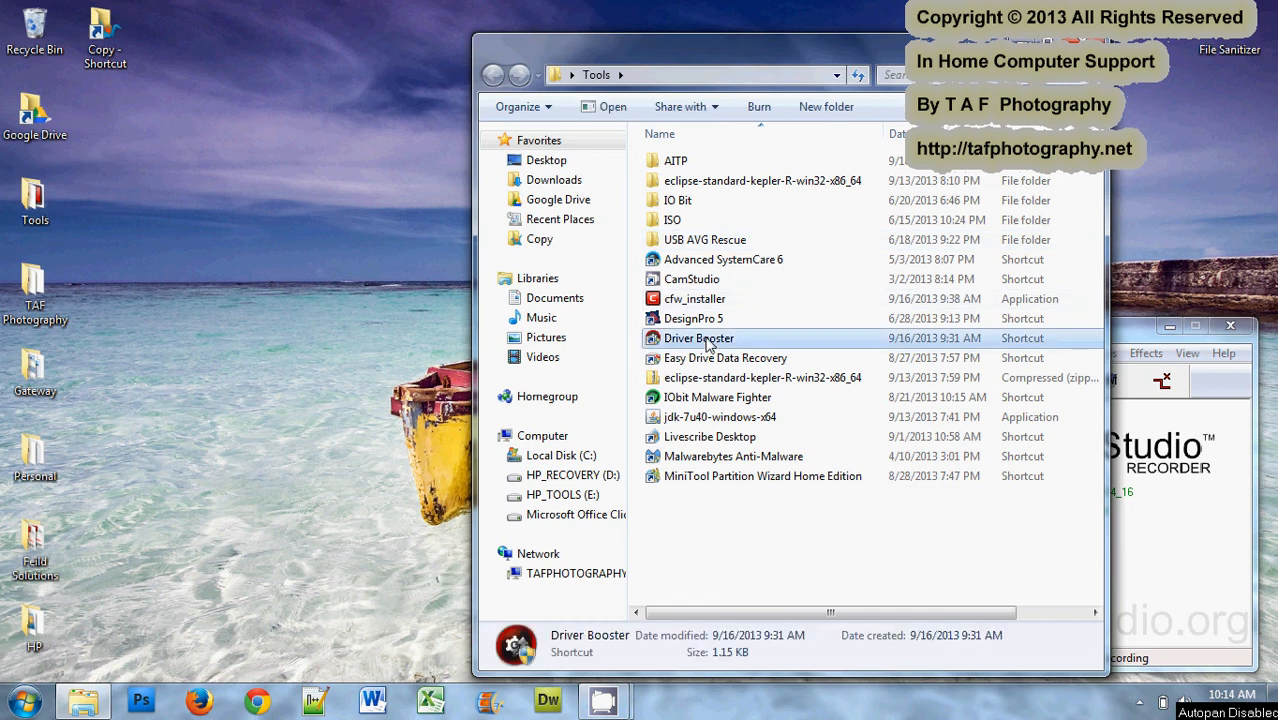
pyautogui.doubleClick(698, 338)
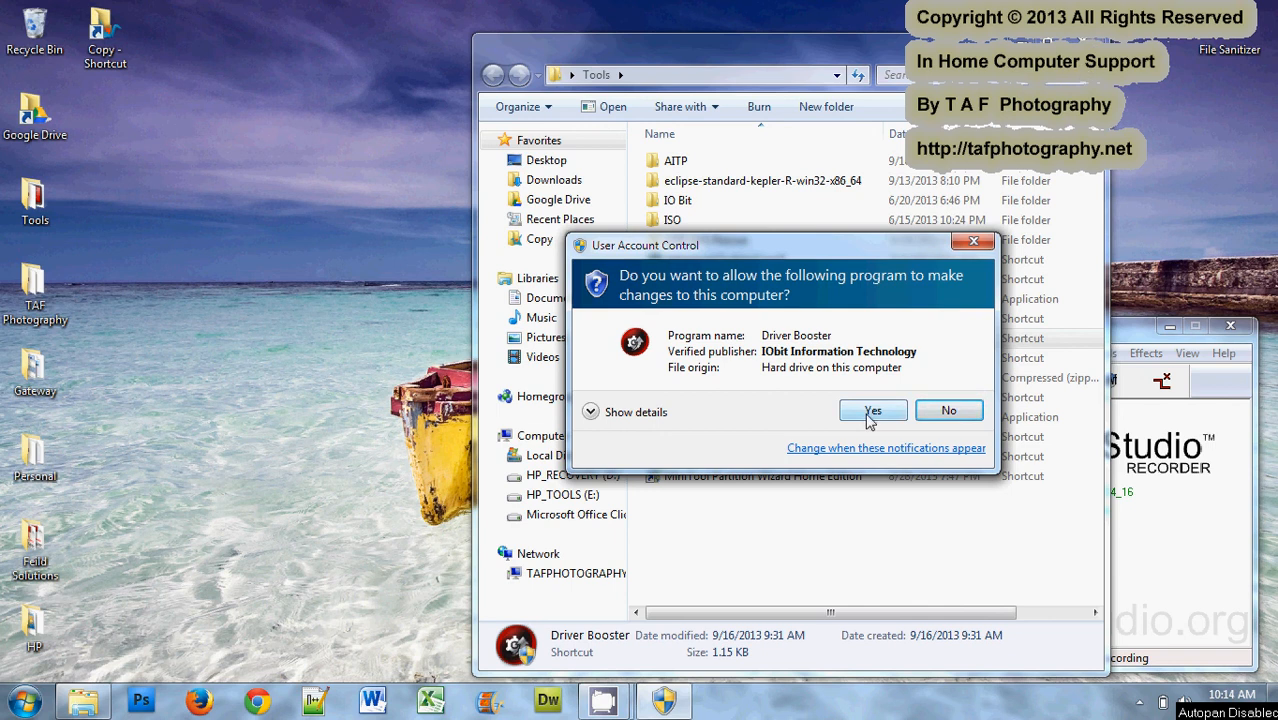
pyautogui.click(872, 412)
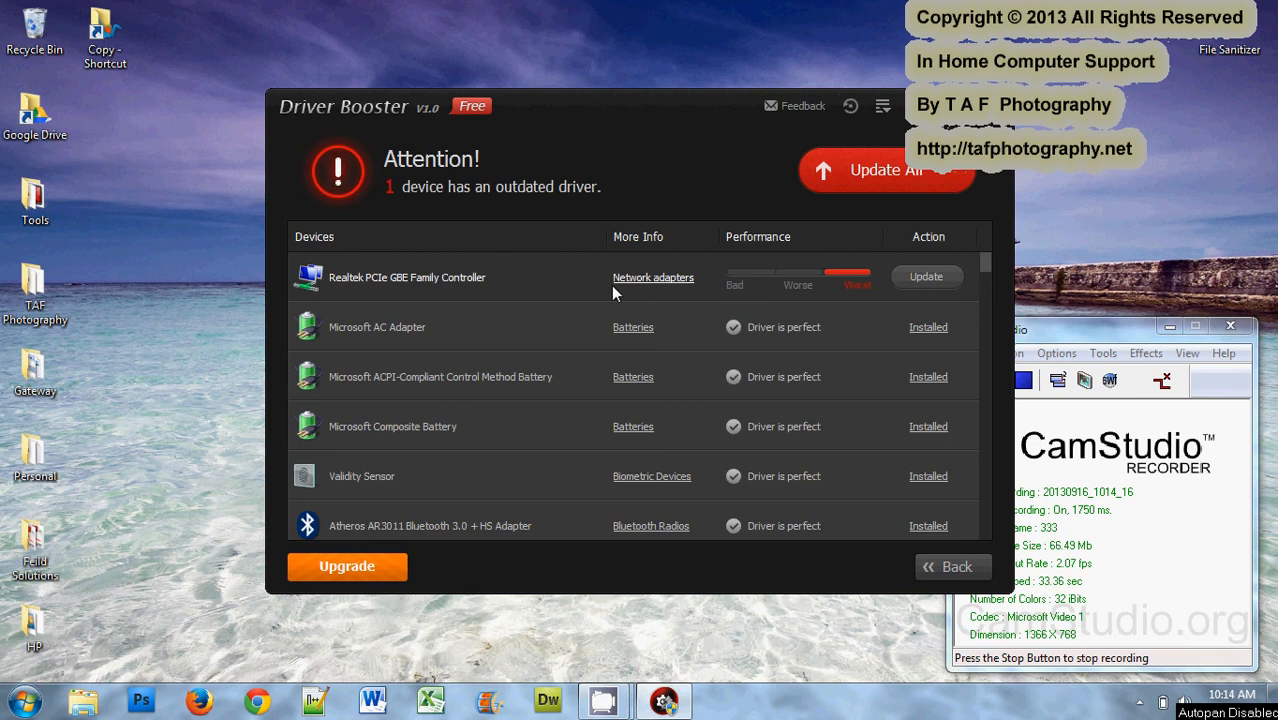
pyautogui.moveTo(536, 276)
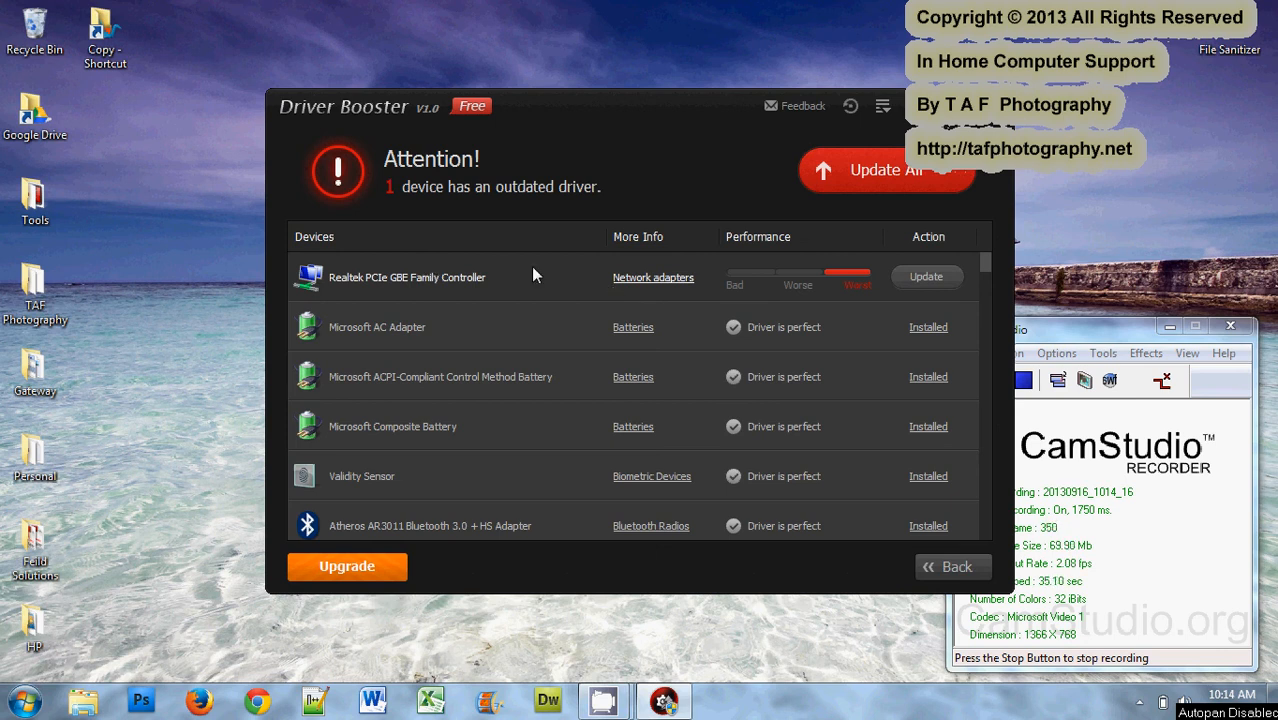
pyautogui.moveTo(752, 284)
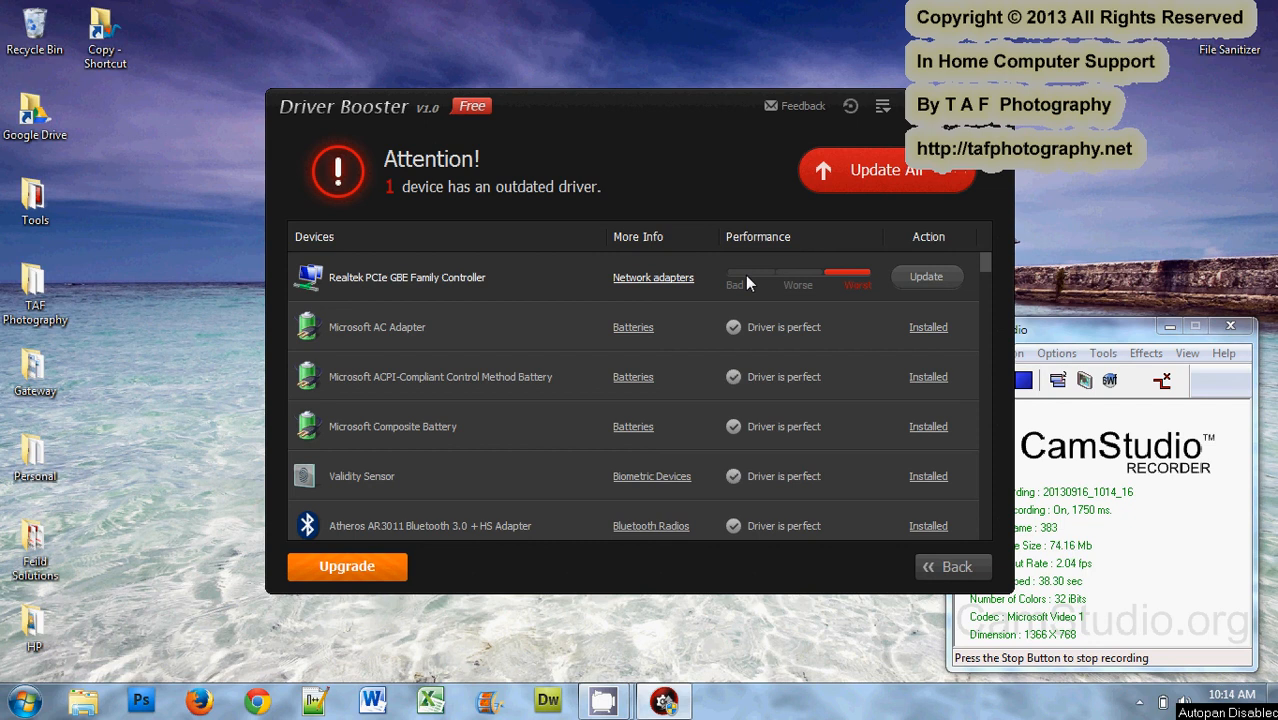
pyautogui.moveTo(850, 280)
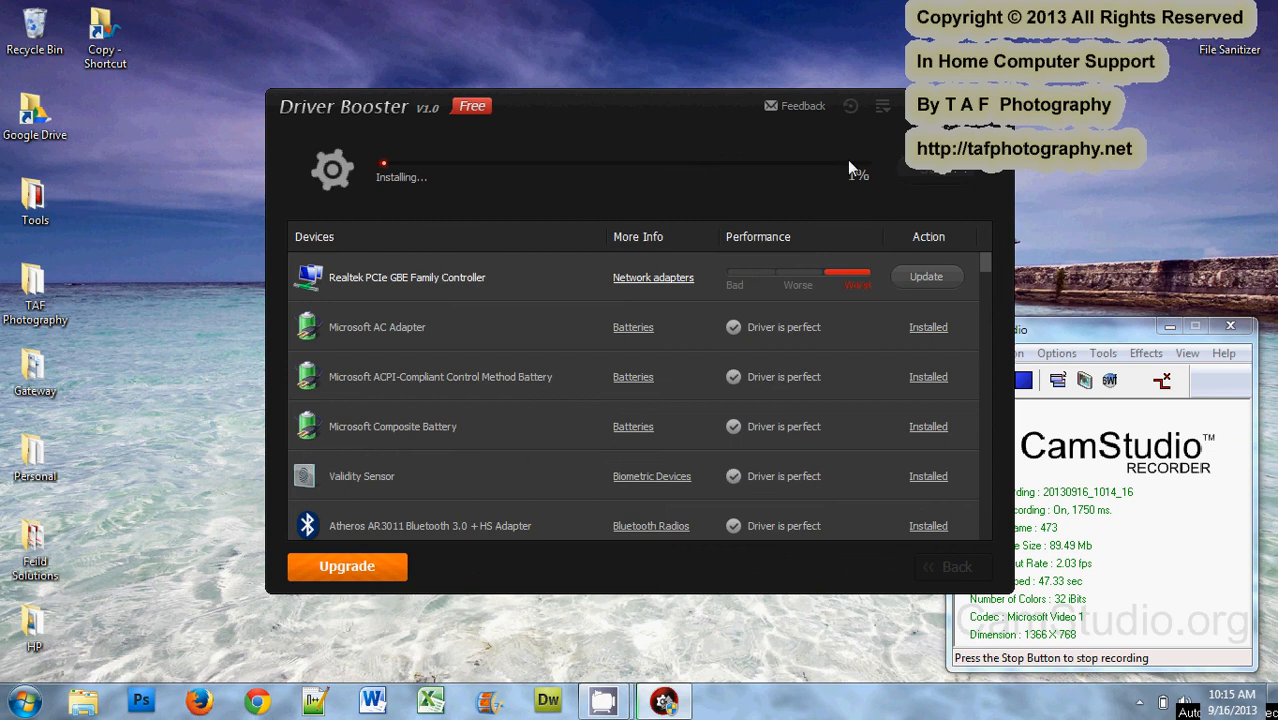
pyautogui.moveTo(912, 170)
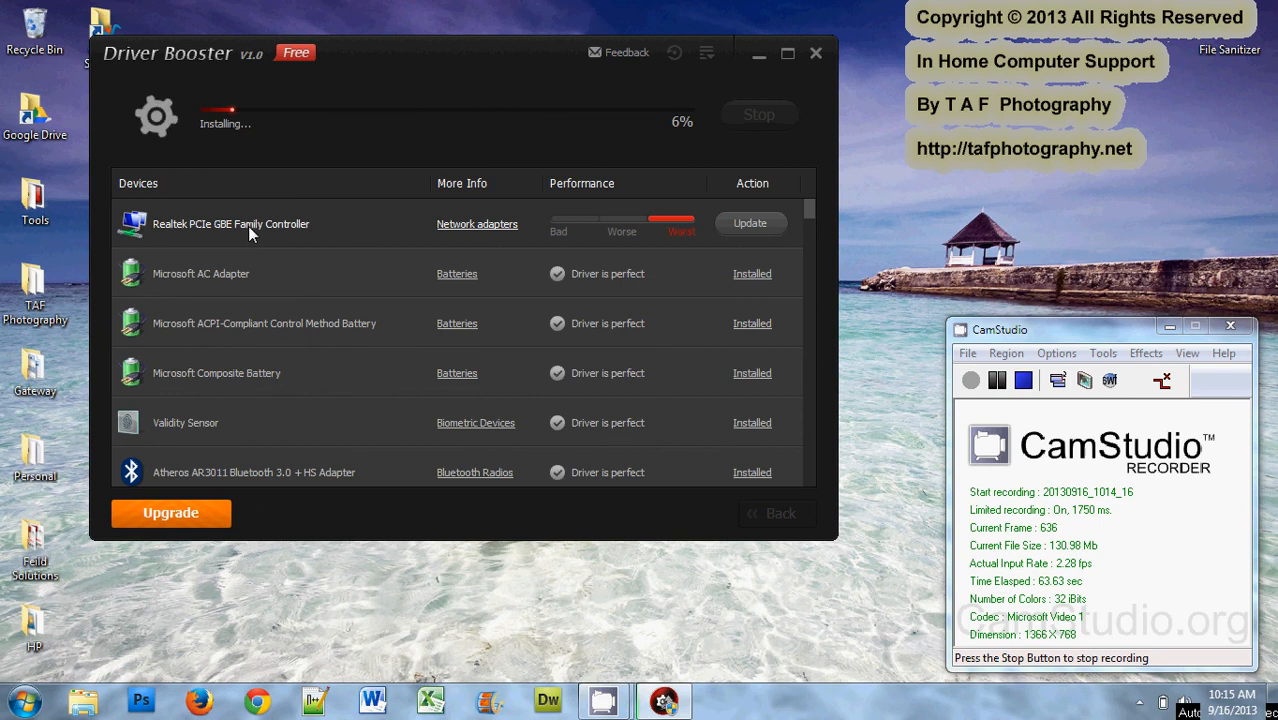
pyautogui.moveTo(520, 96)
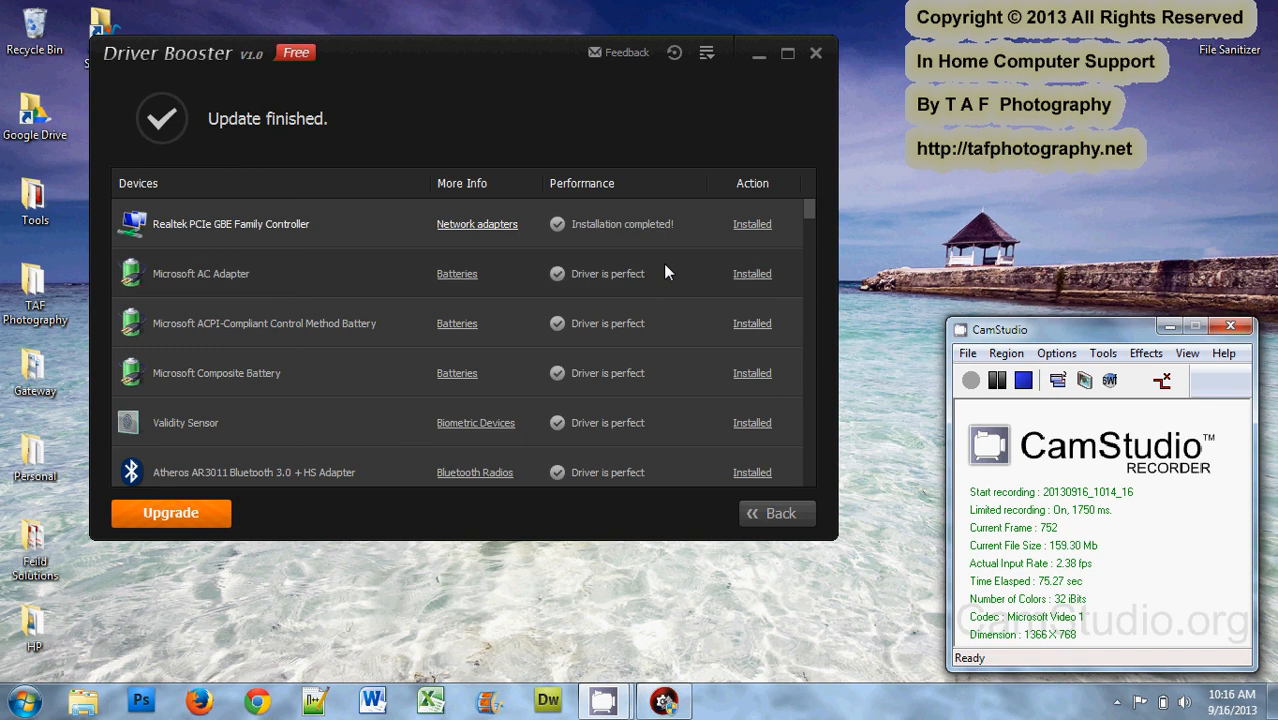
pyautogui.moveTo(258, 122)
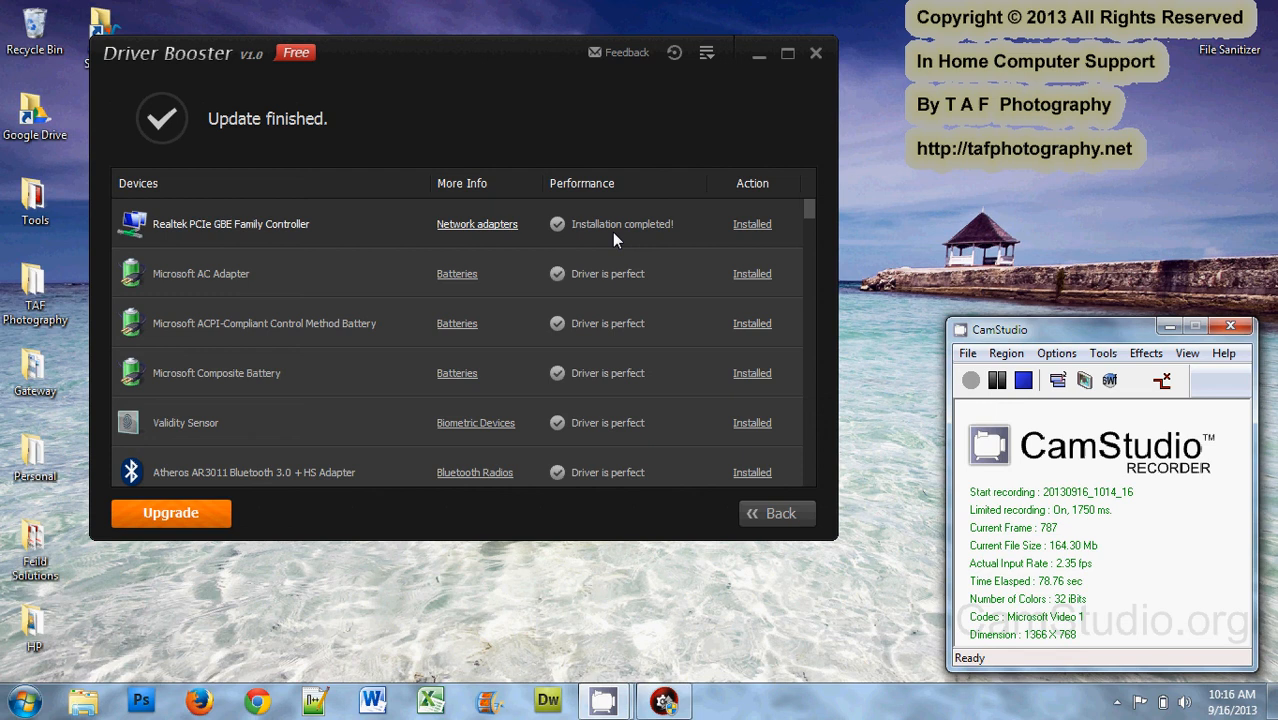
pyautogui.moveTo(696, 240)
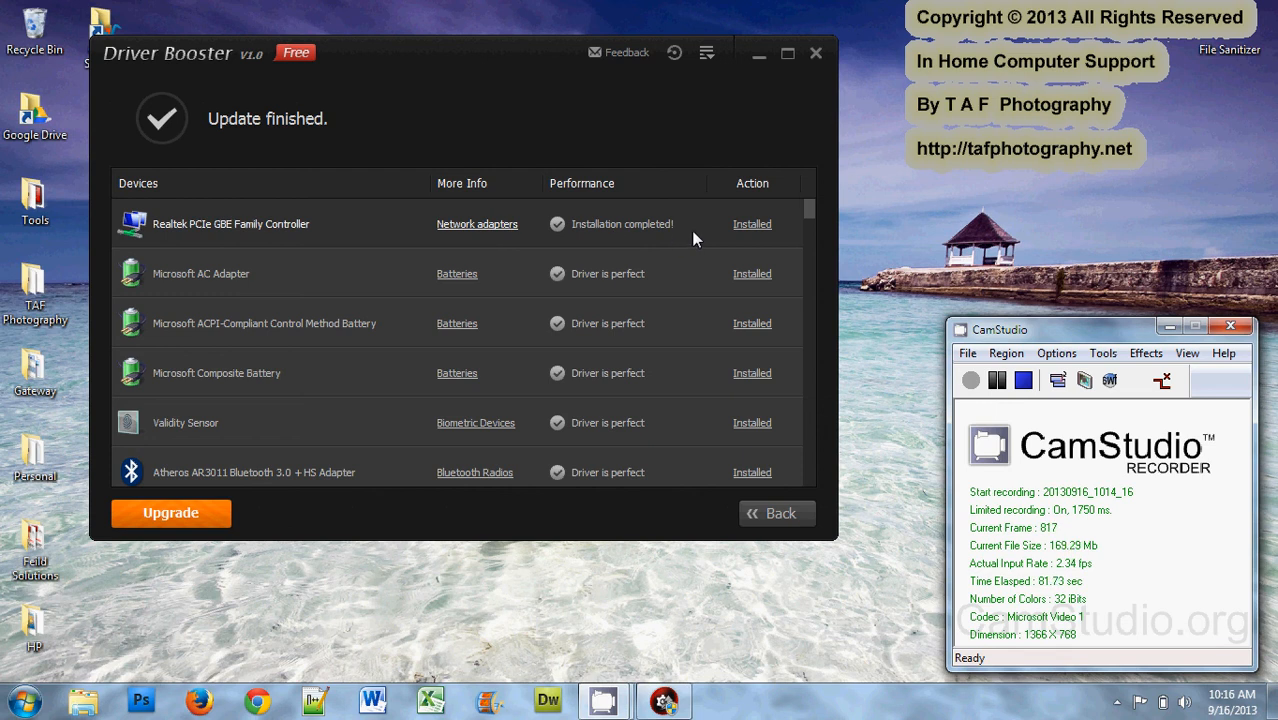
pyautogui.moveTo(736, 228)
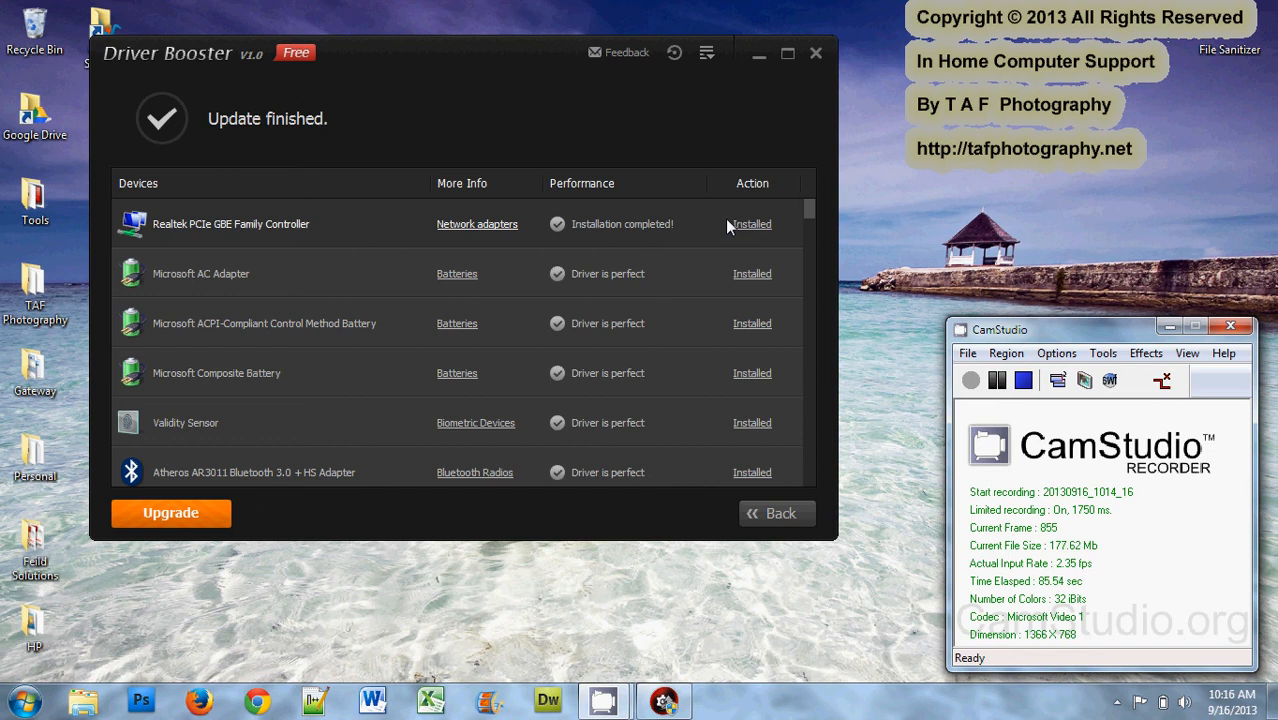
pyautogui.moveTo(756, 228)
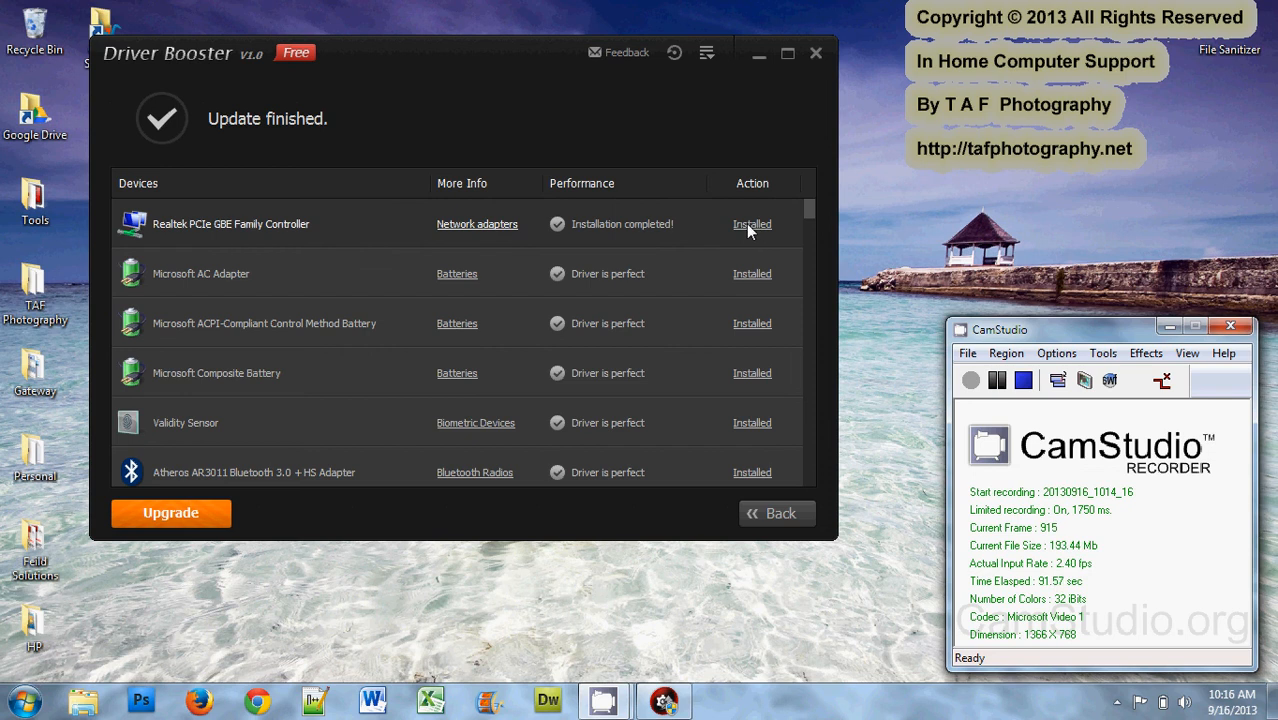
# - Confirm every device in the list shows Installed, then close Driver Booster to the desktop
pyautogui.scroll(-3)
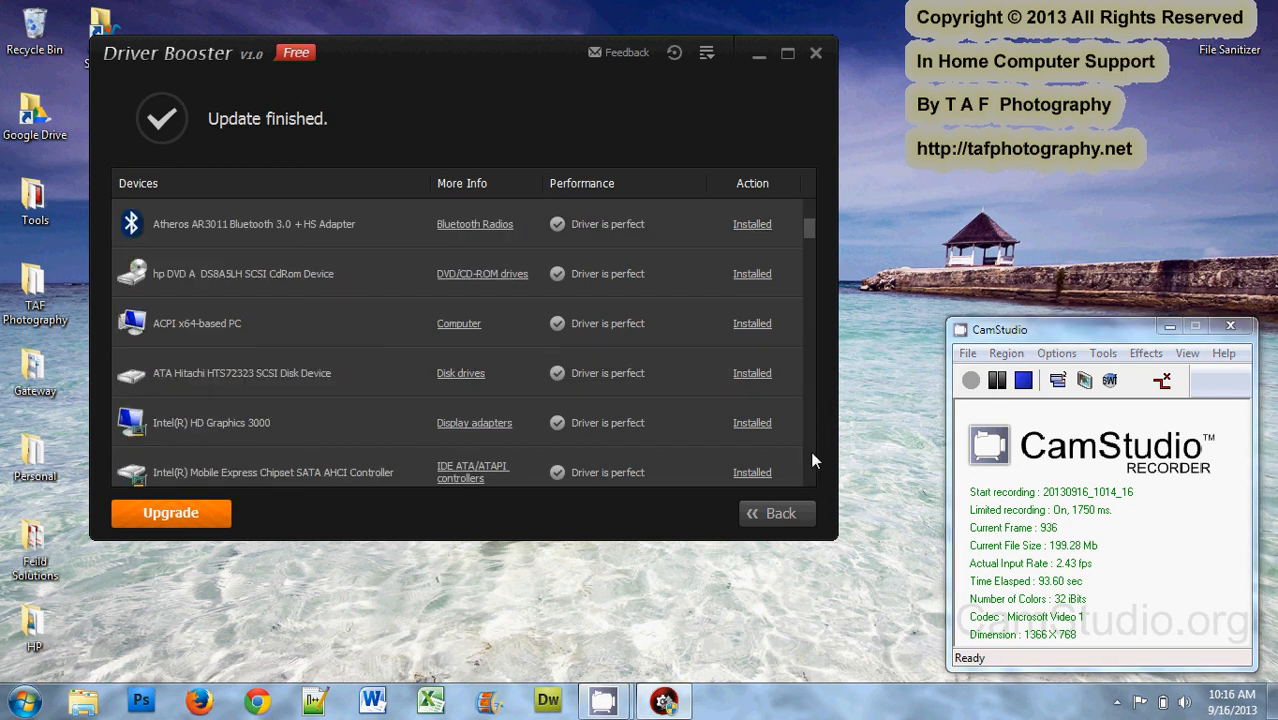
pyautogui.scroll(-3)
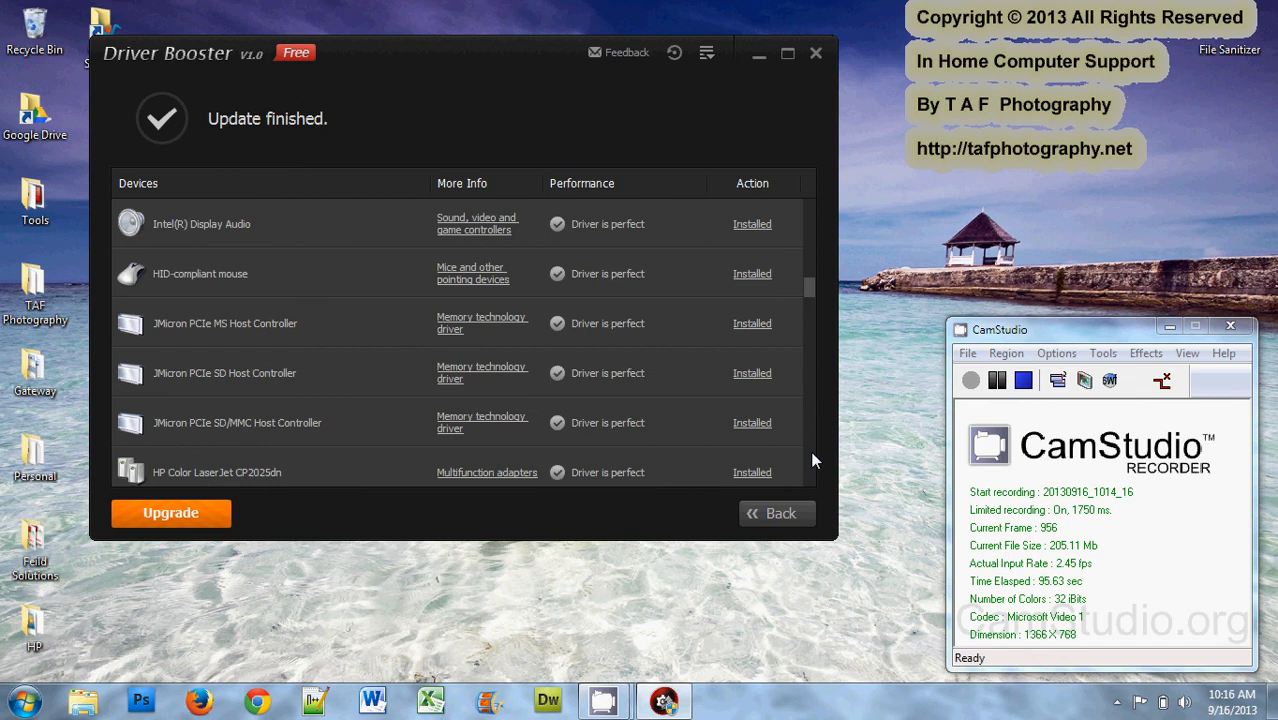
pyautogui.moveTo(570, 472)
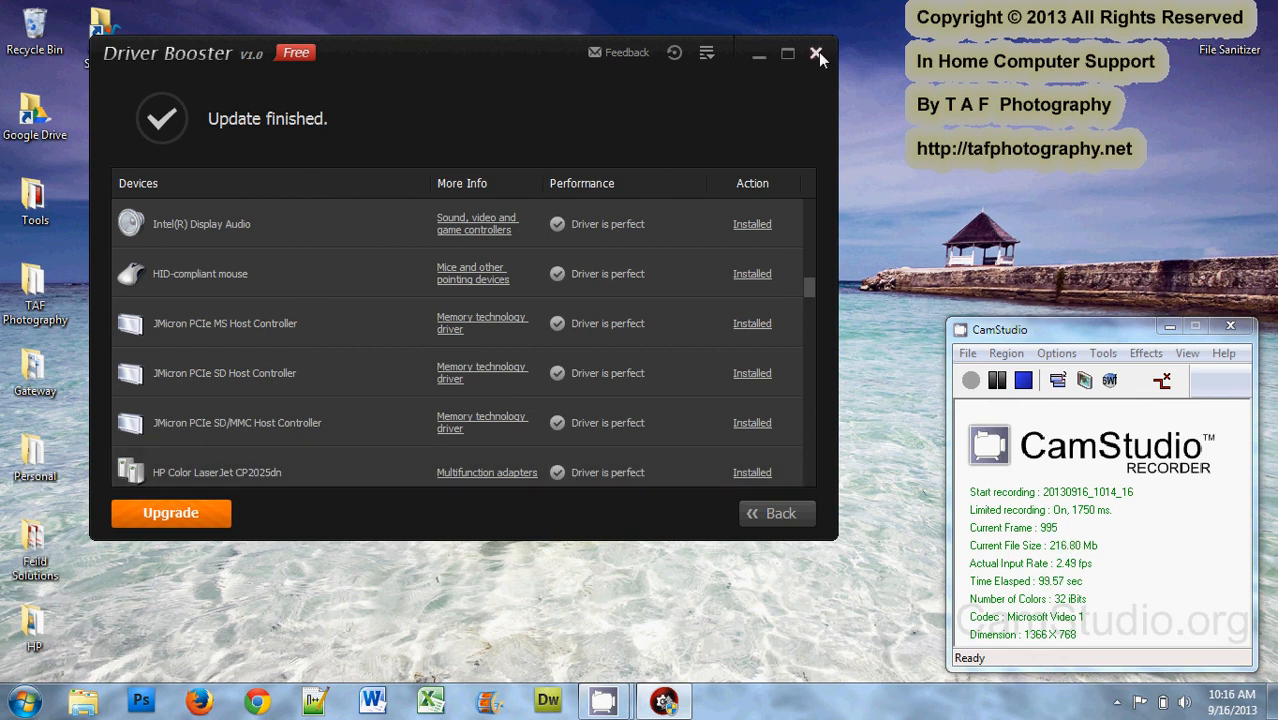
pyautogui.click(816, 52)
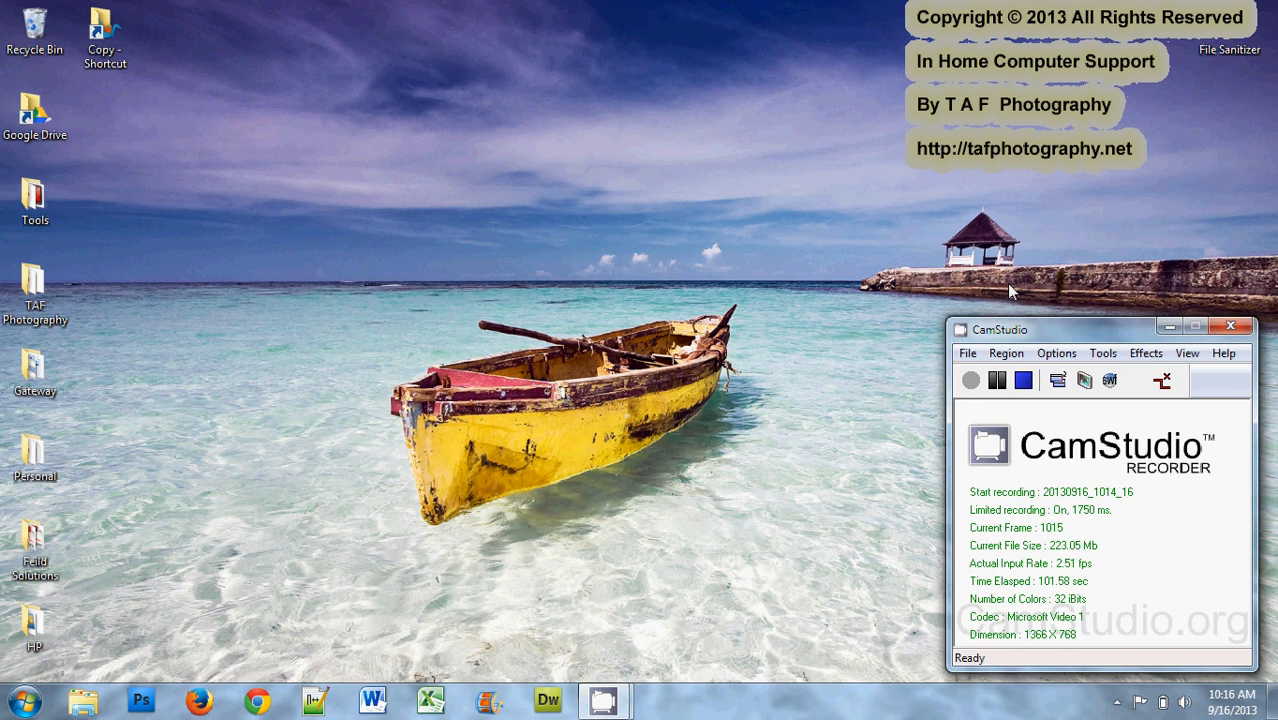
pyautogui.click(998, 380)
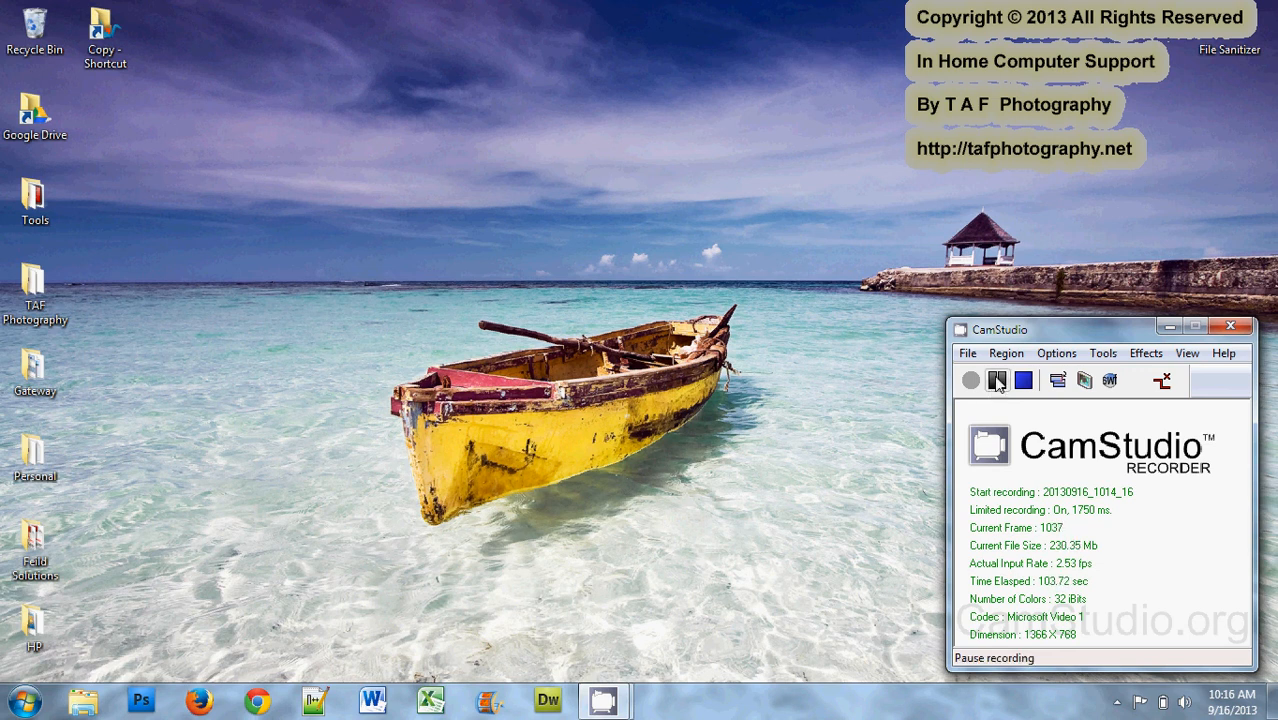